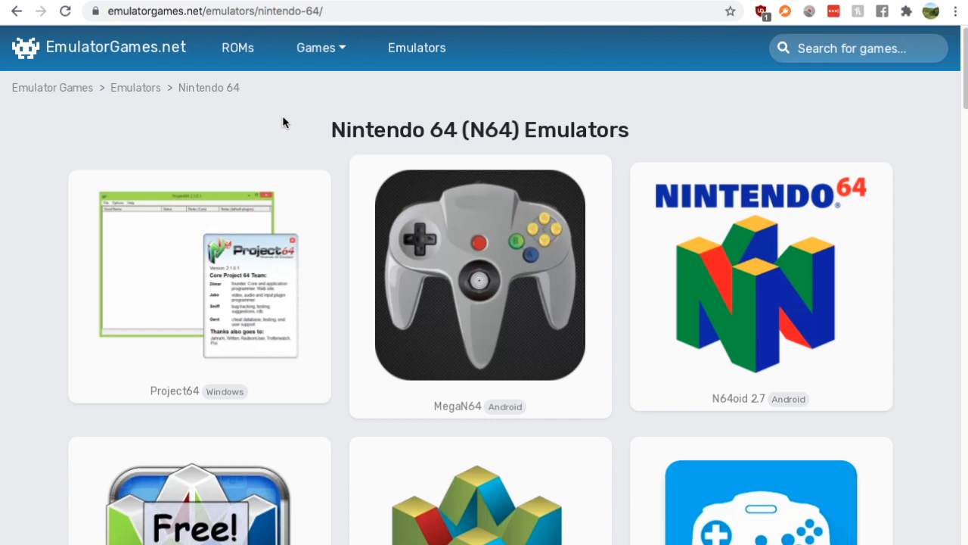
Browse the Nintendo 64 emulators grid and select the Project64 card to load its page
scroll("down", 3)
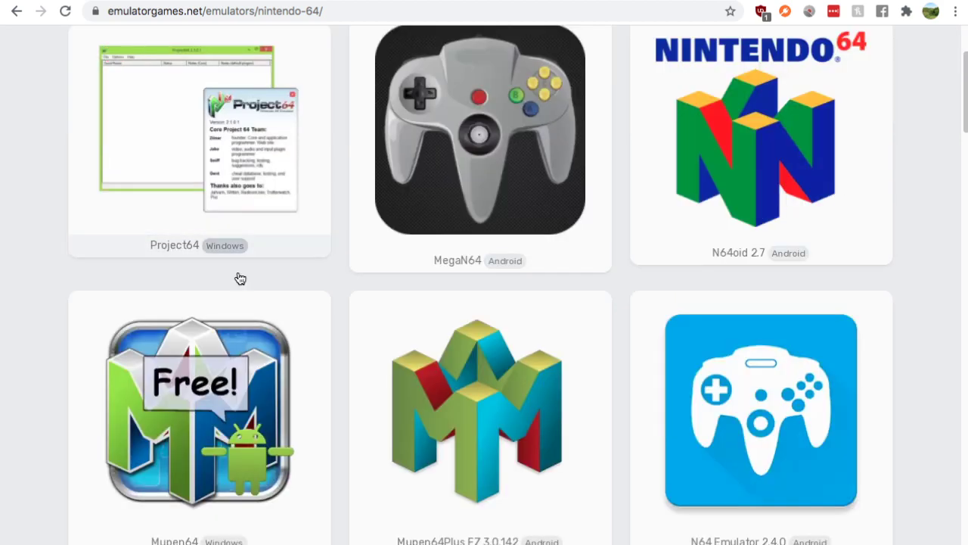
scroll("down", 3)
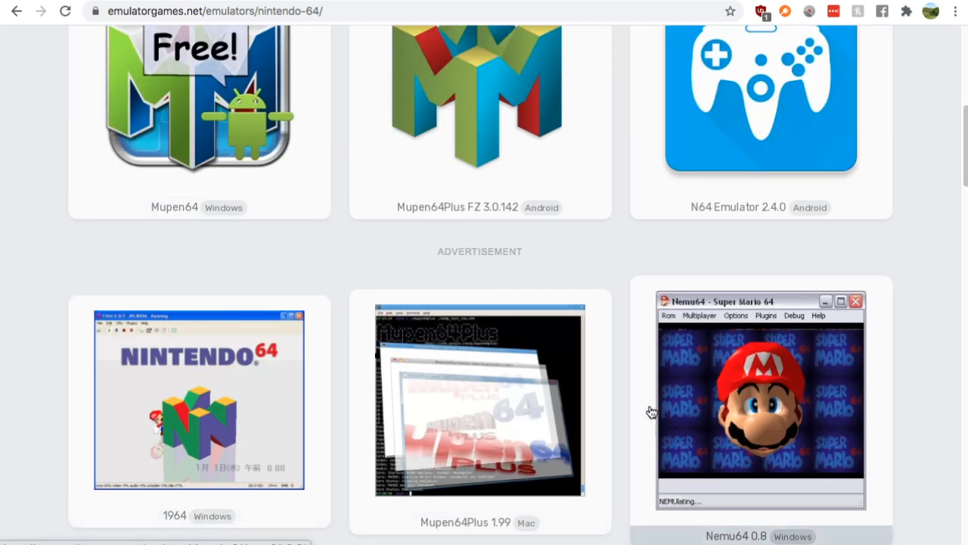
scroll("down", 3)
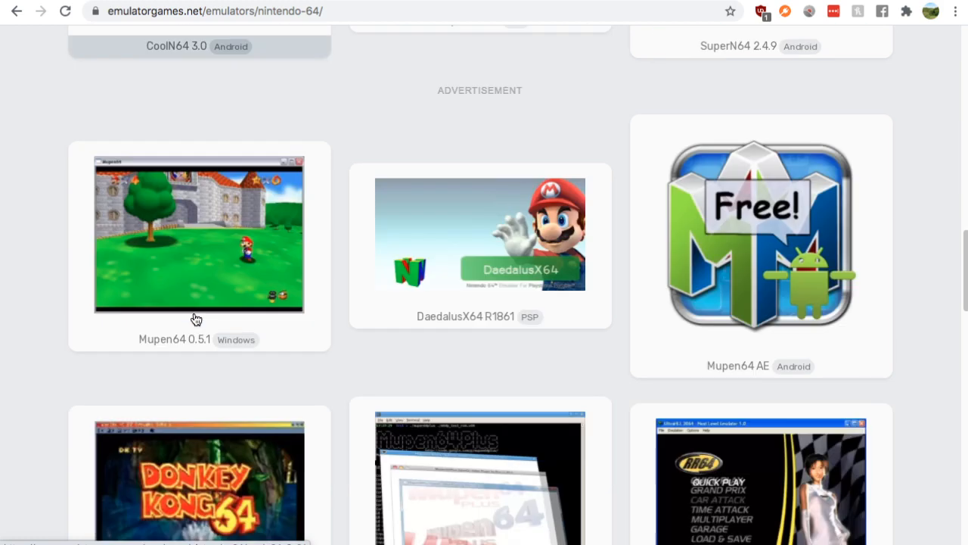
scroll("down", 3)
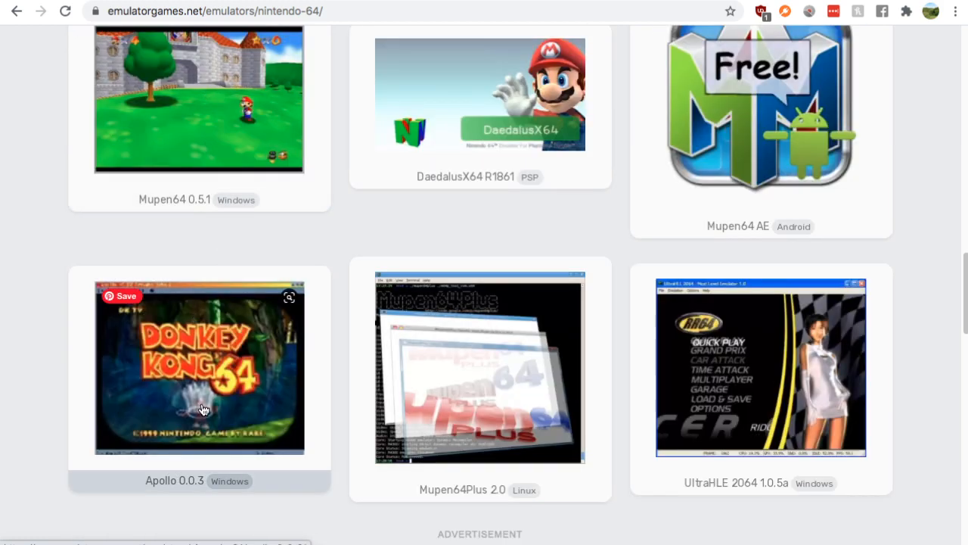
scroll("up", 3)
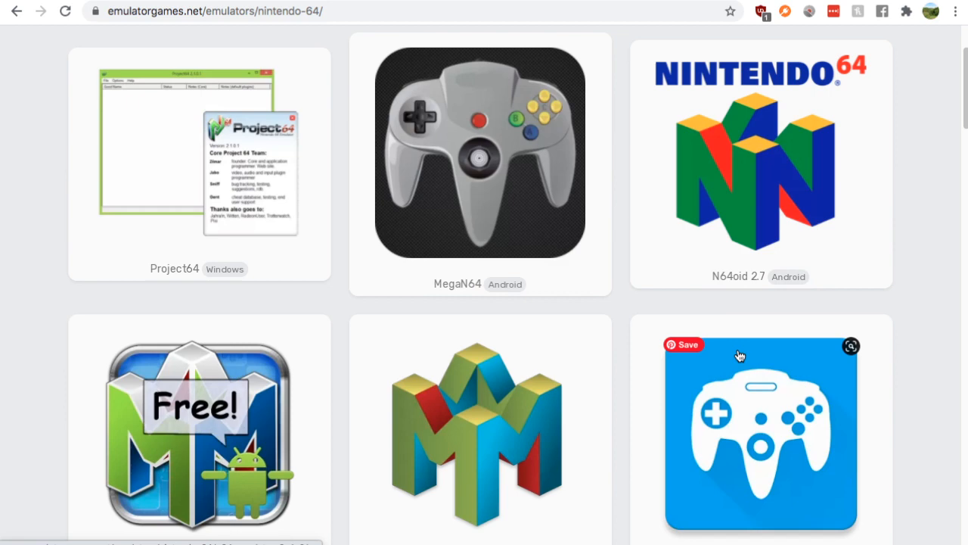
scroll("up", 3)
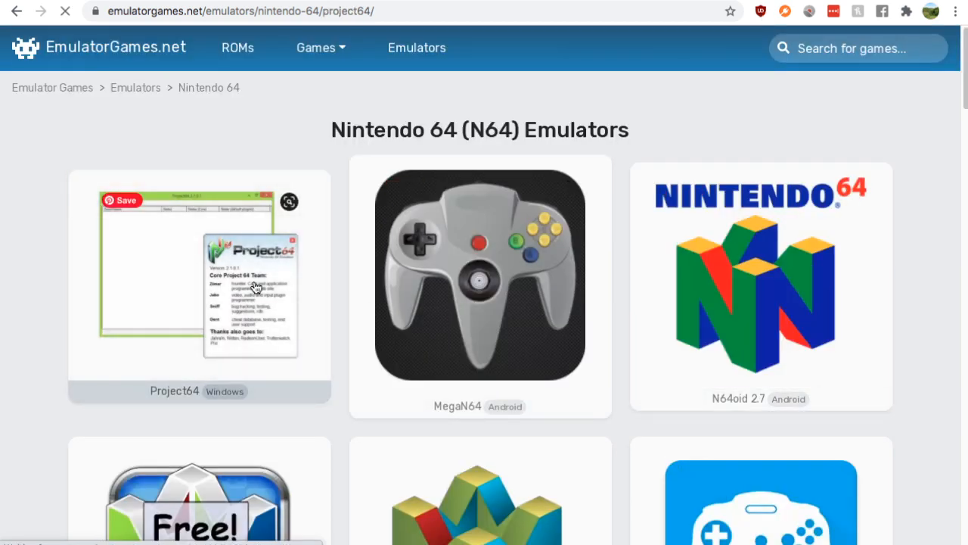
left_click(199, 274)
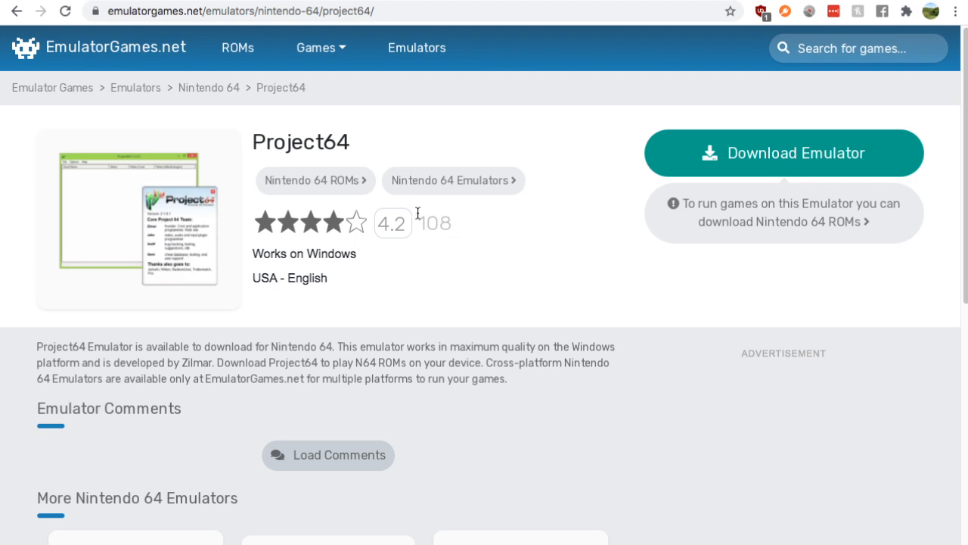
mouse_move(805, 143)
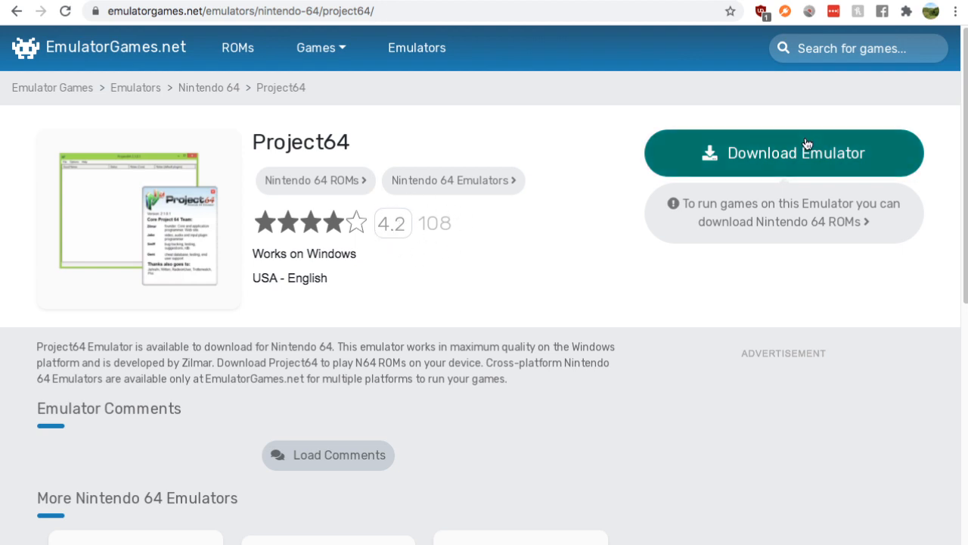
mouse_move(805, 153)
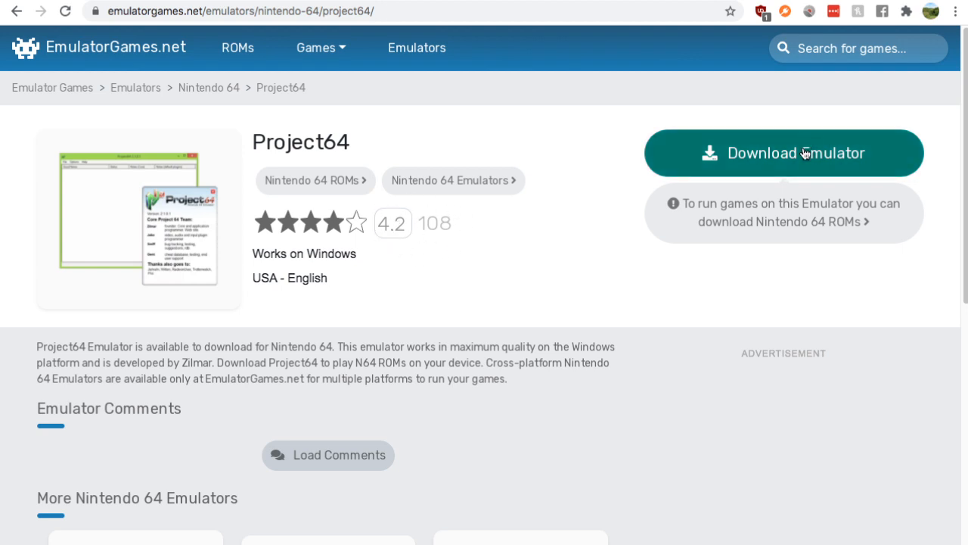